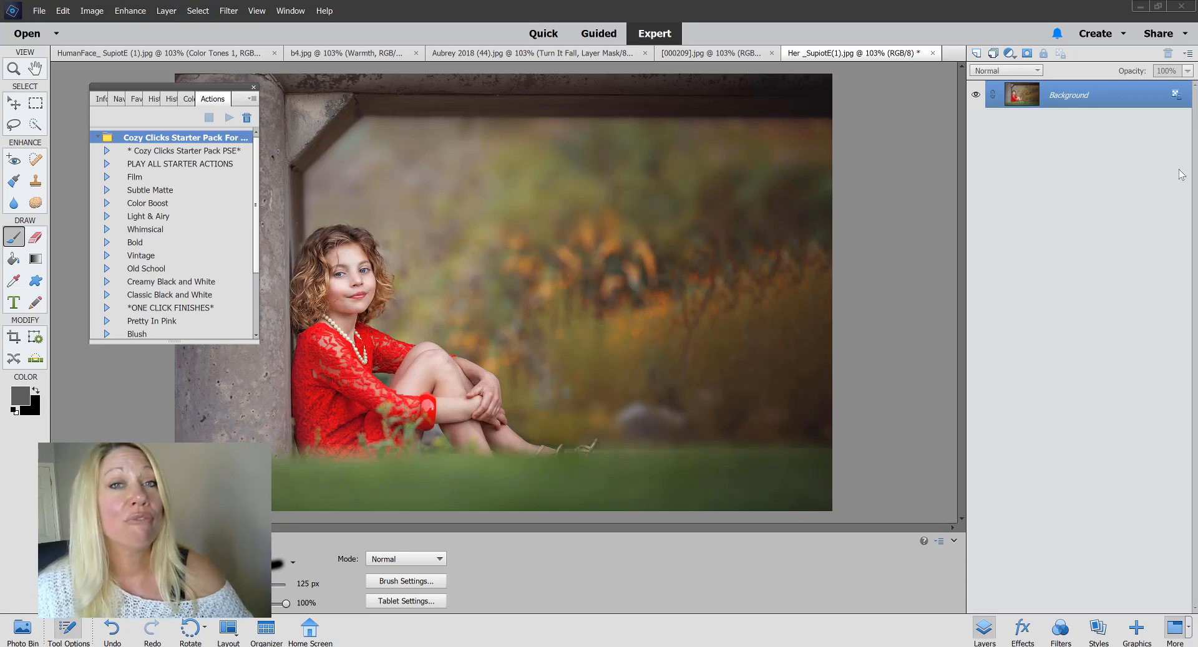
mouse_move(1144, 186)
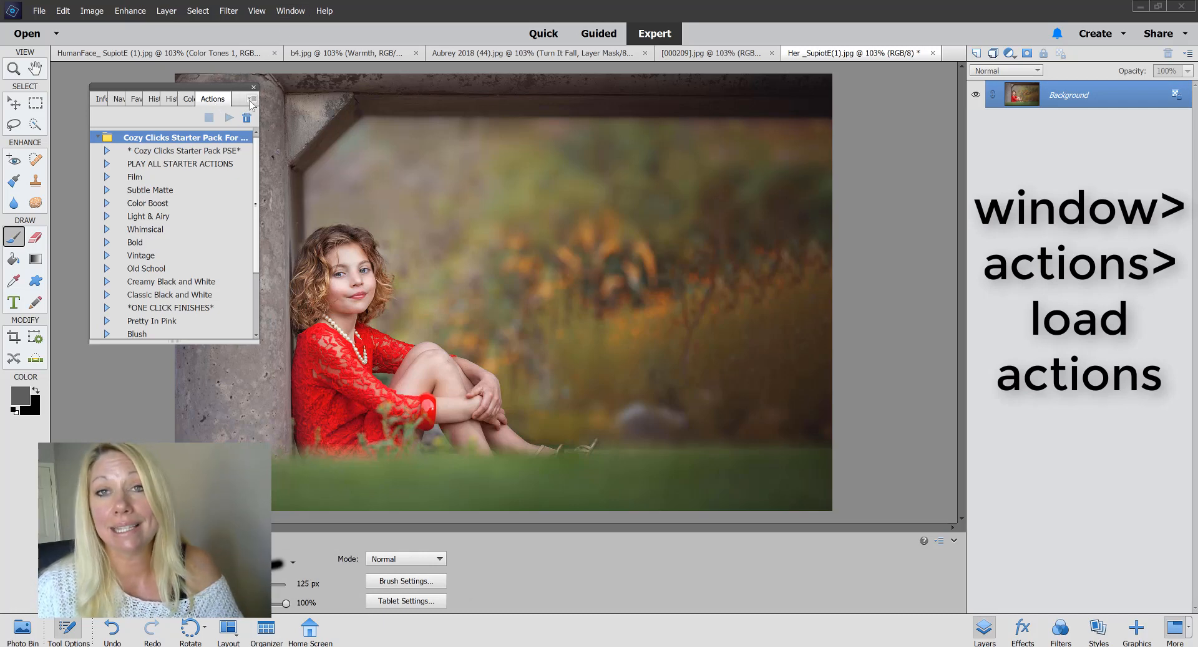
Play the 'Play All Starter Actions' set so Film through Classic Black And White appear as hidden layers above Background
left_click(251, 99)
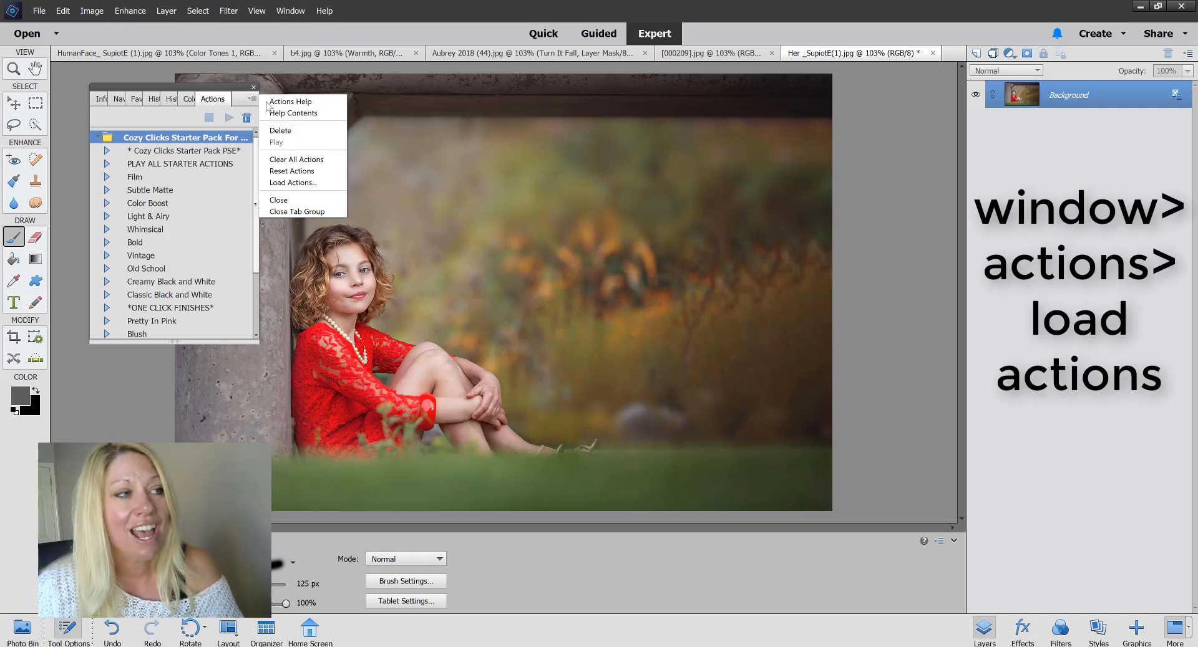
mouse_move(292, 184)
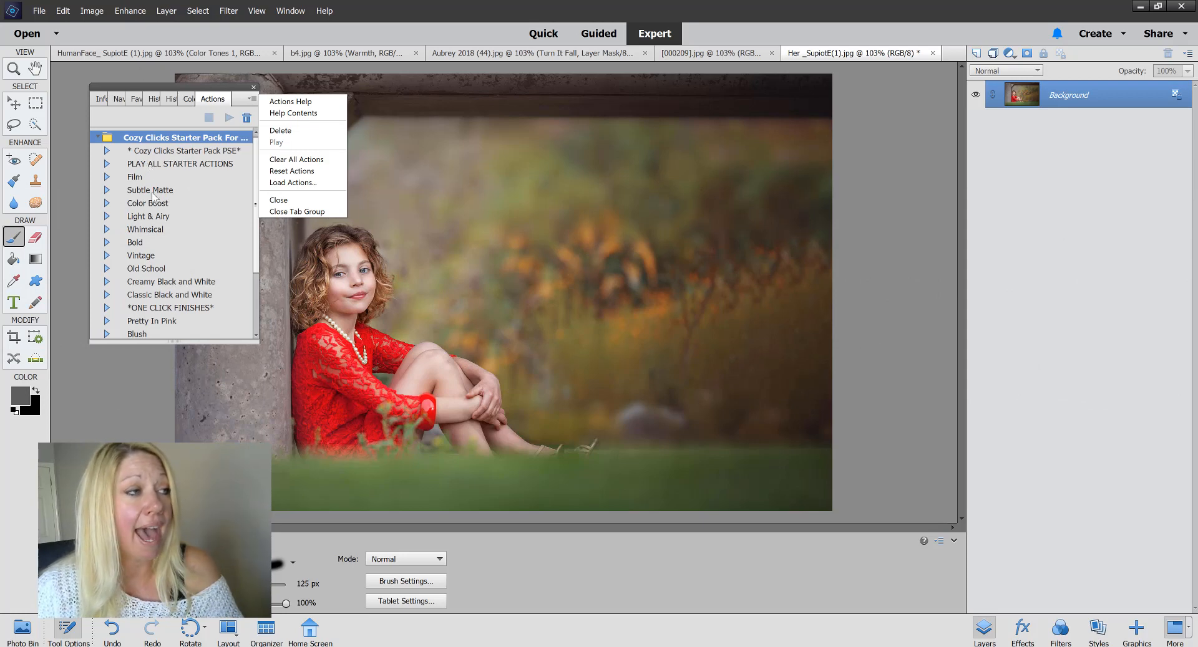
mouse_move(227, 202)
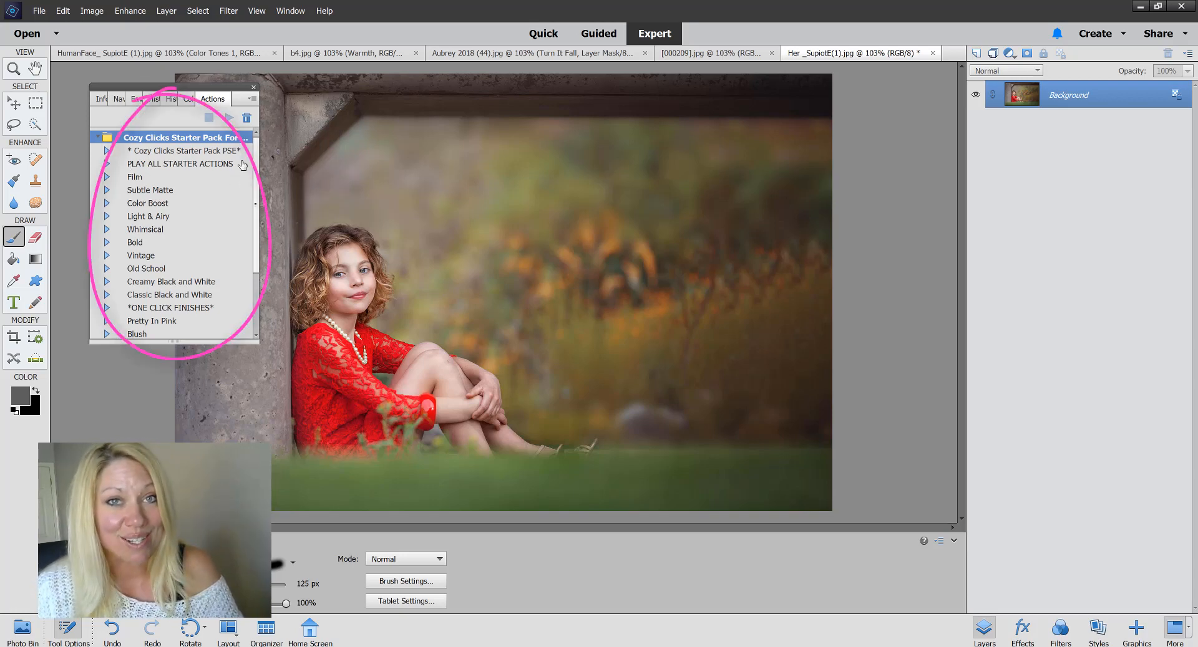
mouse_move(177, 180)
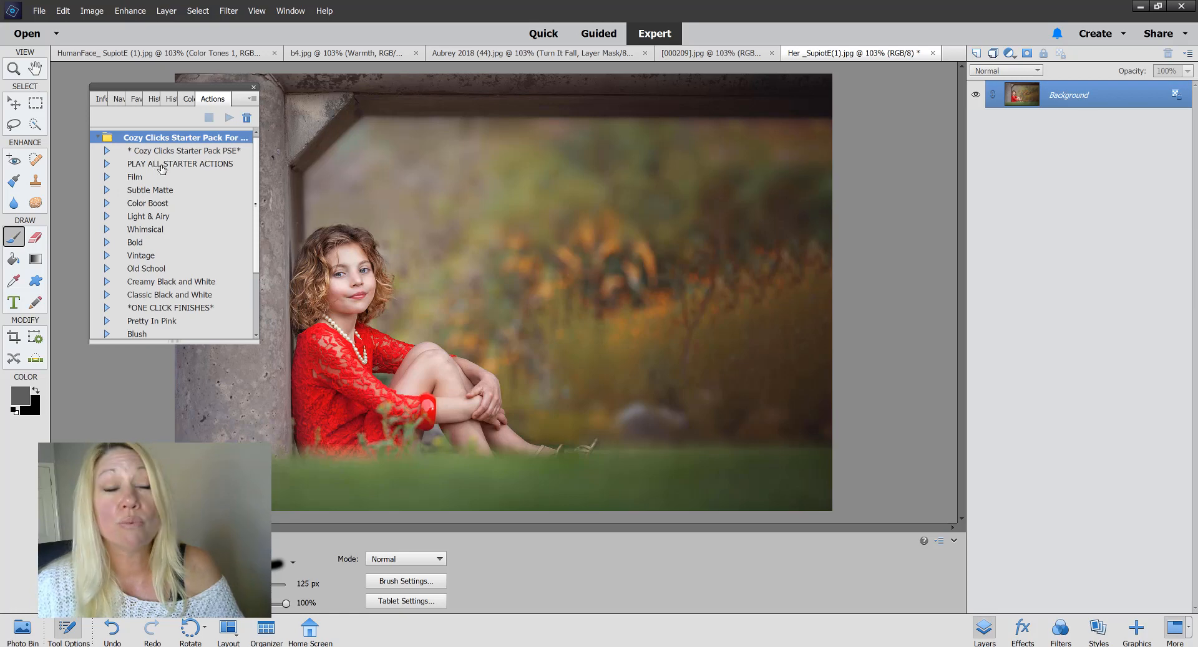
left_click(185, 163)
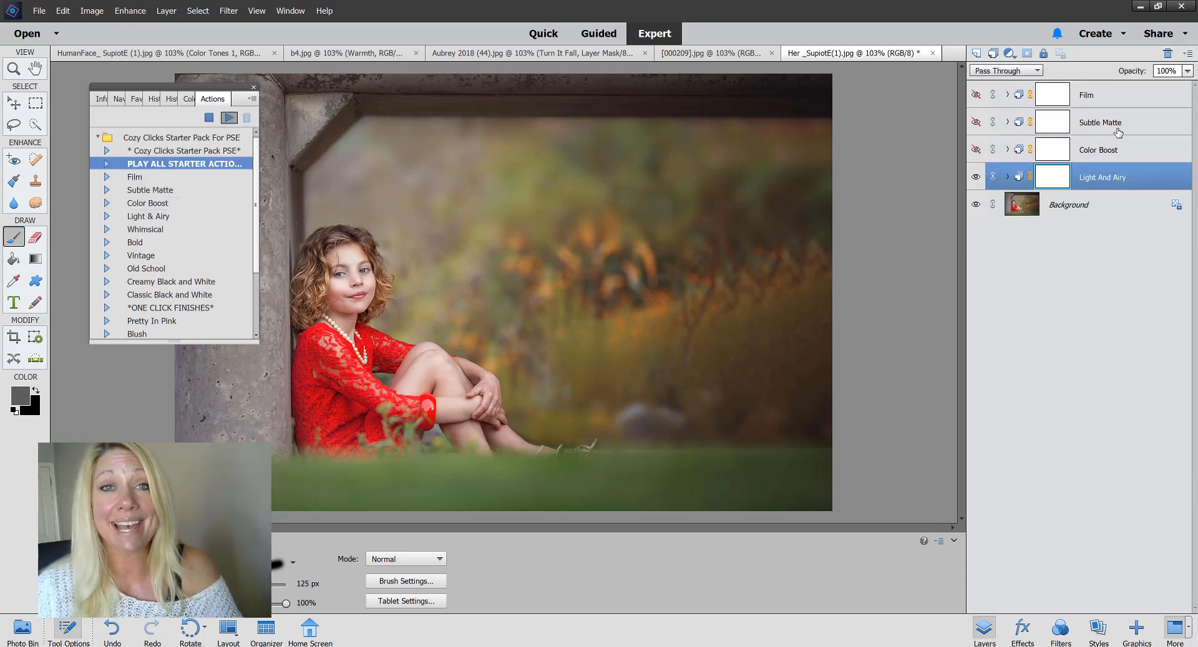
left_click(134, 242)
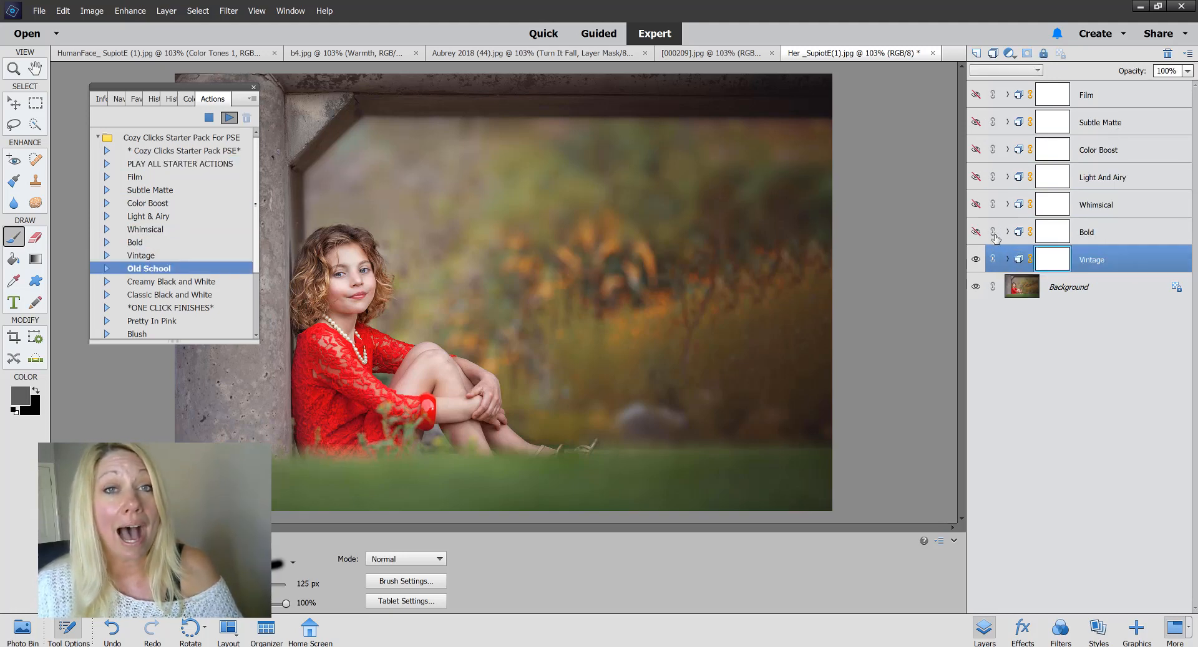
left_click(178, 281)
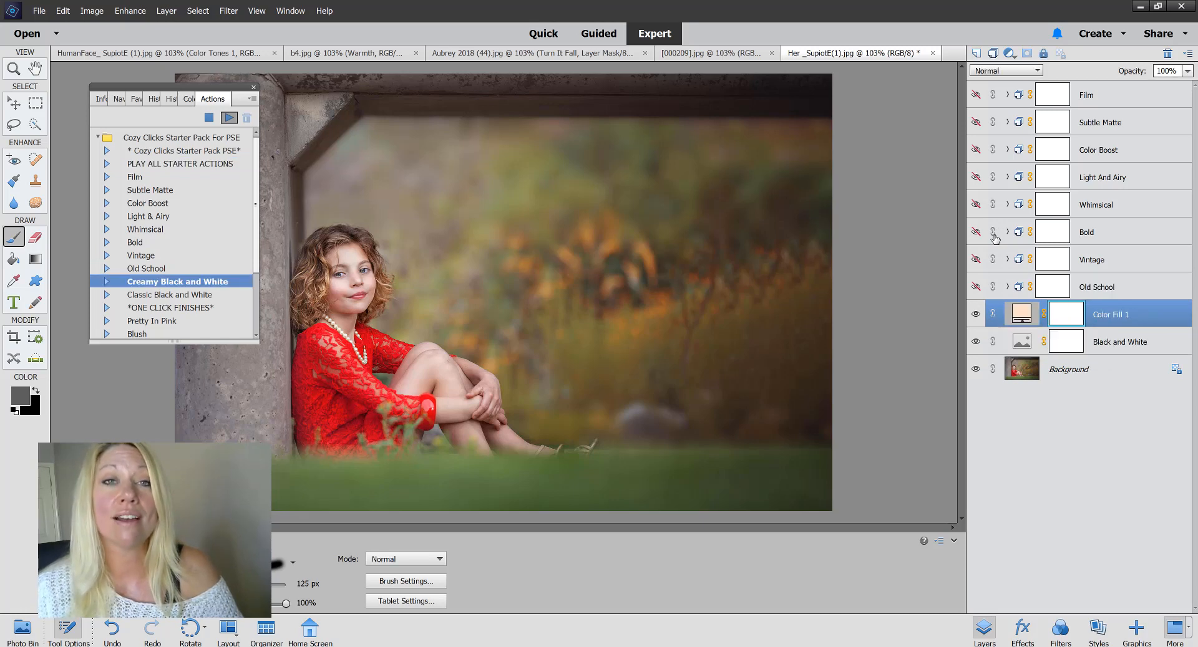
left_click(175, 295)
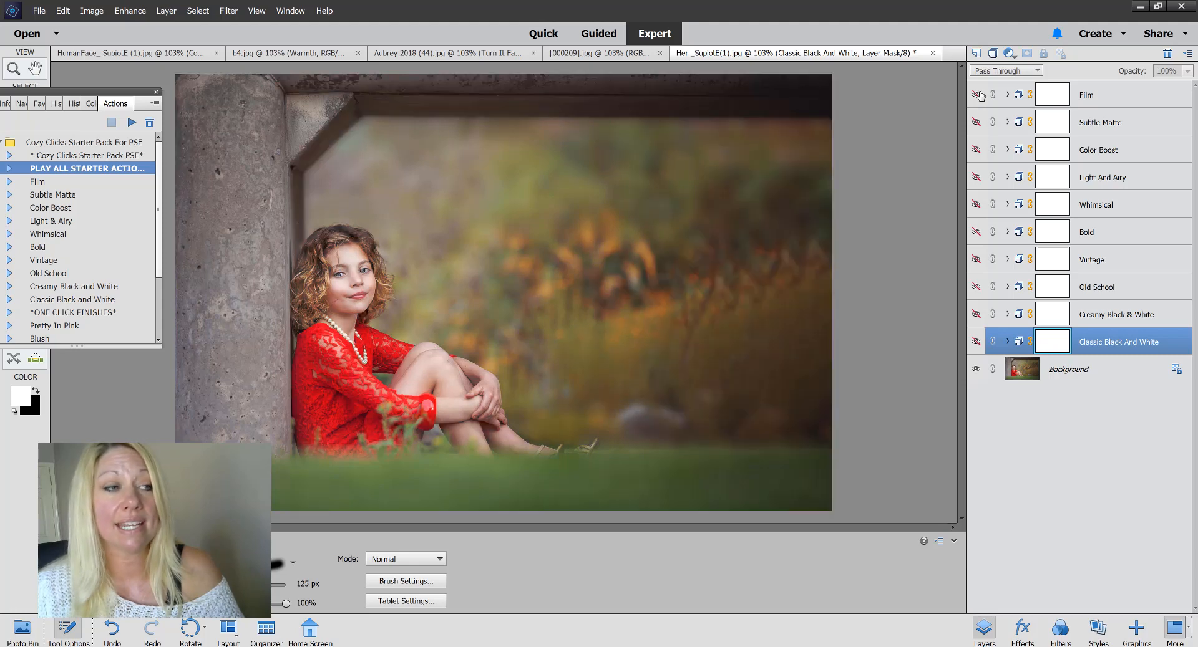
Show and expand the Film group, then lower its opacity to 50%
left_click(975, 95)
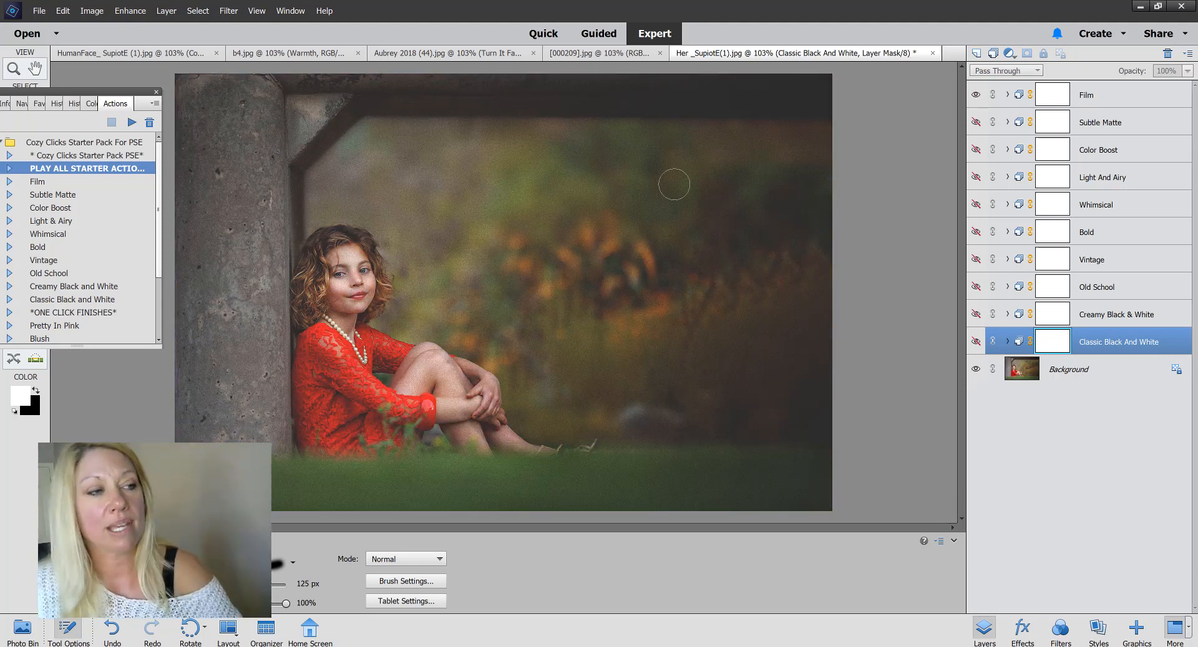
mouse_move(934, 128)
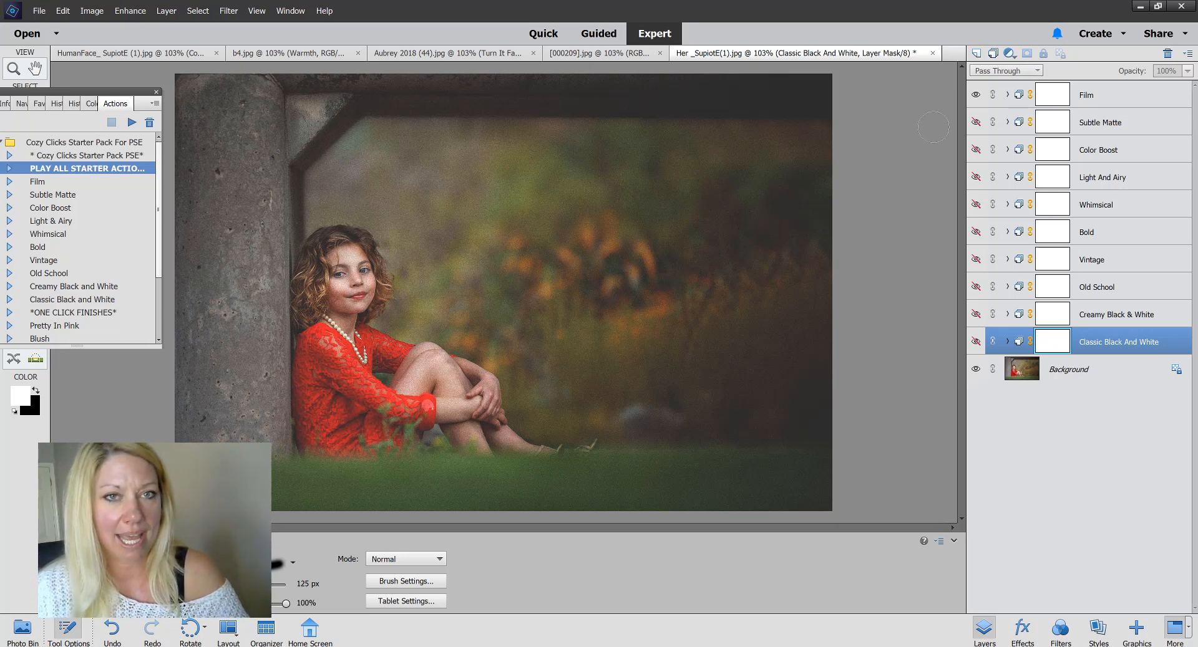
left_click(1008, 95)
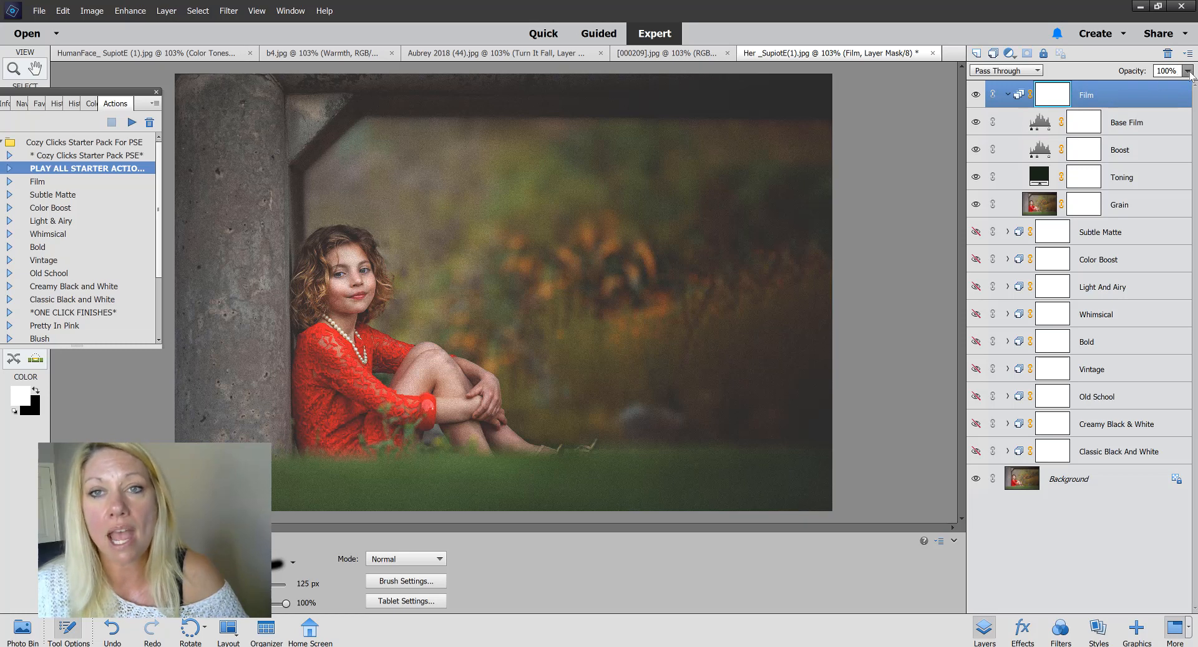
left_click_drag(1187, 85, 1165, 85)
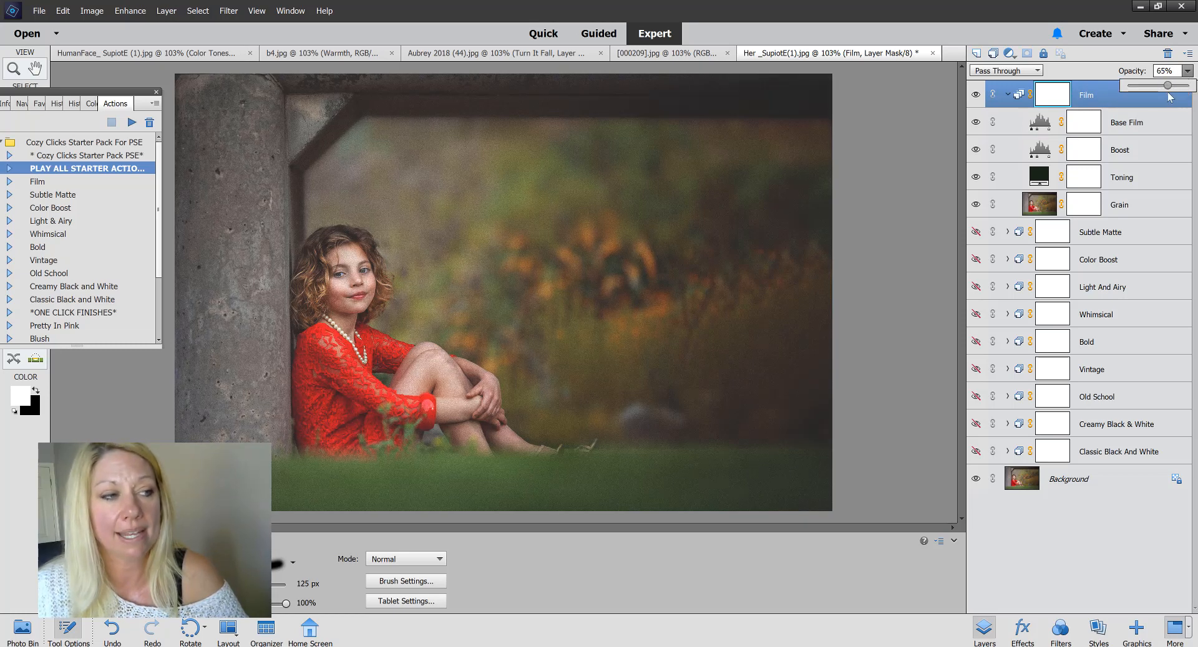
left_click_drag(1182, 84, 1157, 85)
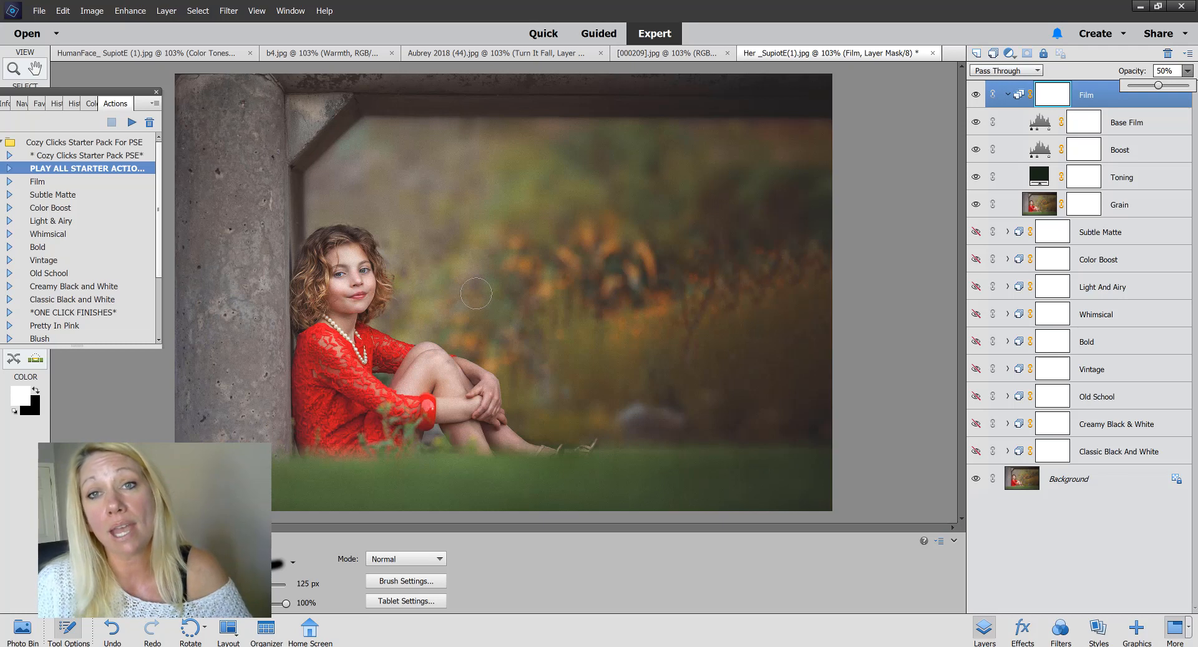
mouse_move(503, 294)
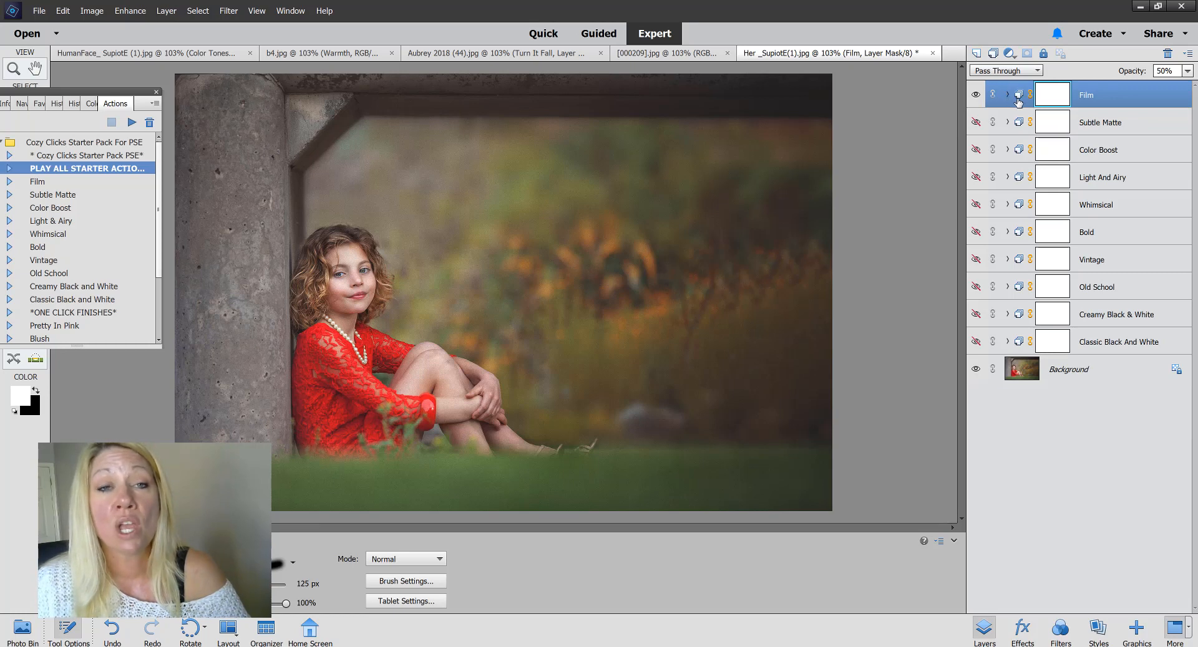
Hide the Film layer again and paint a spot on the Subtle Matte mask
left_click(975, 95)
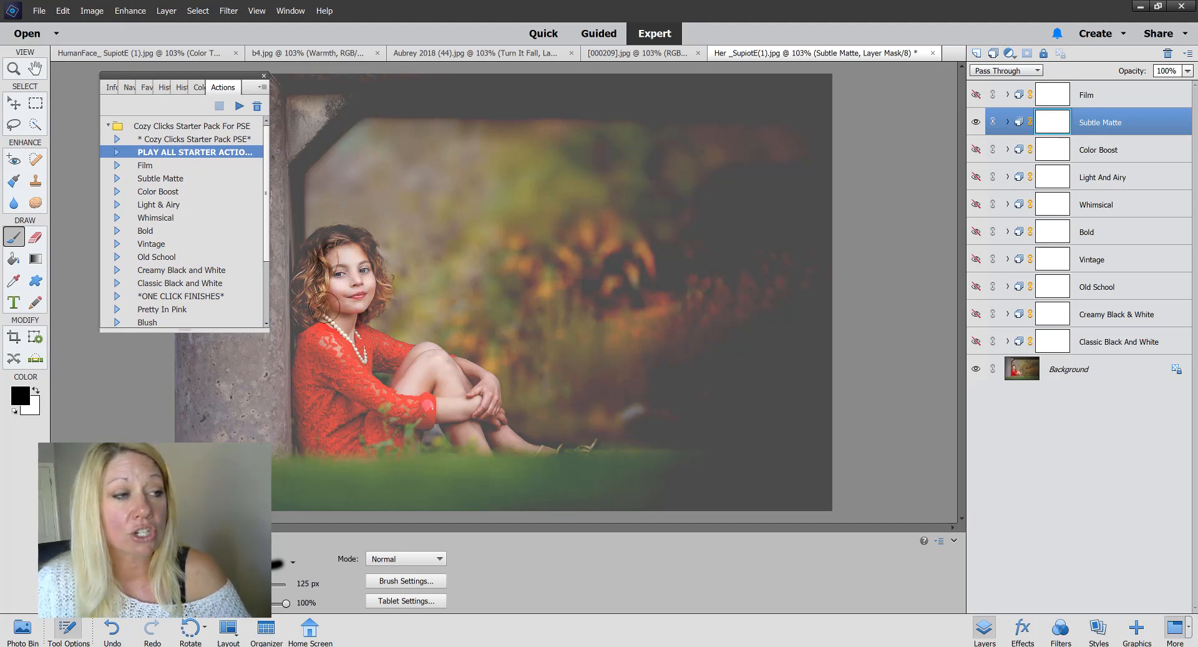
left_click_drag(328, 298, 367, 294)
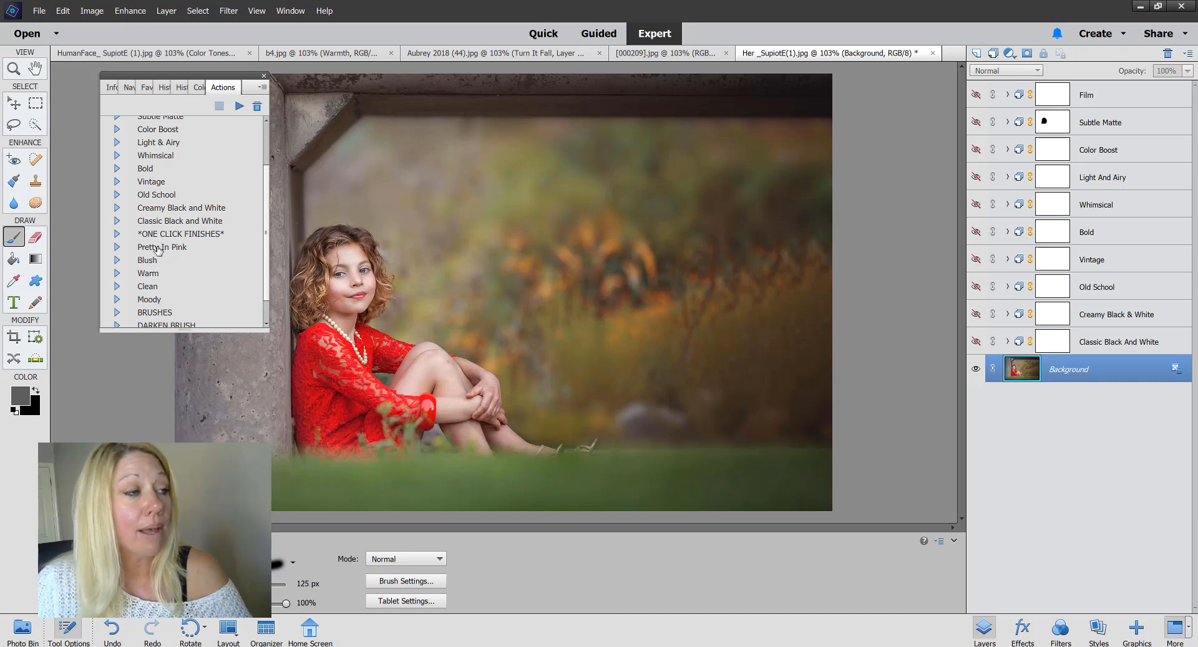
Add the Pretty In Pink and Warm action layers and target the Warm layer's mask
left_click(165, 247)
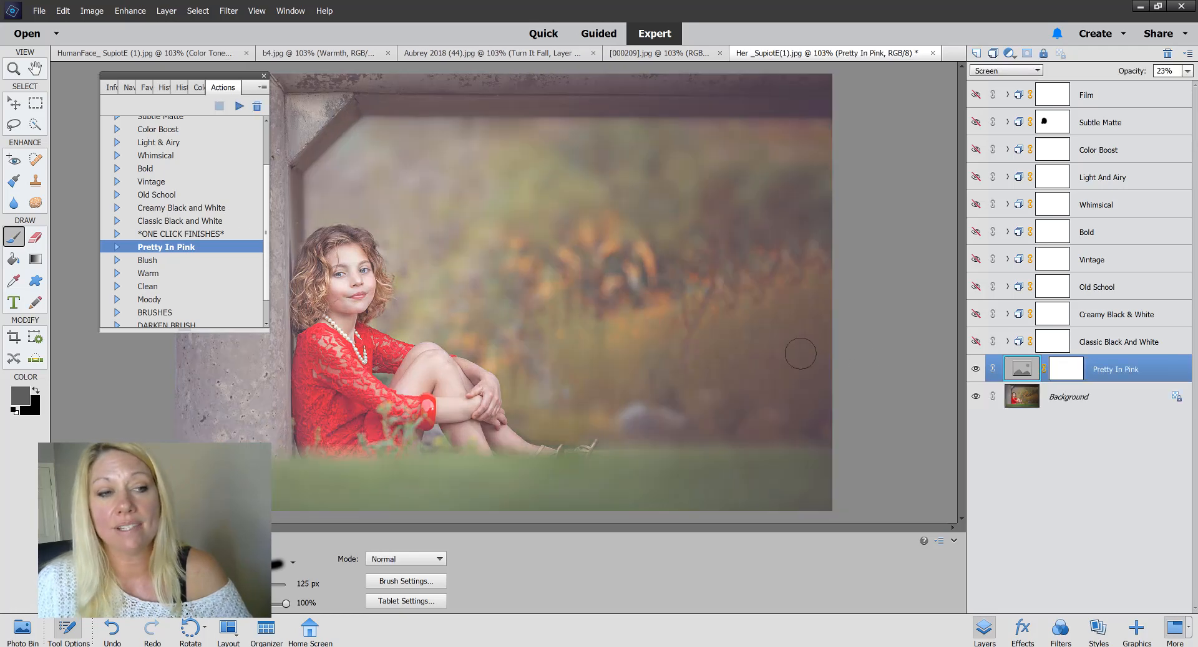
mouse_move(770, 353)
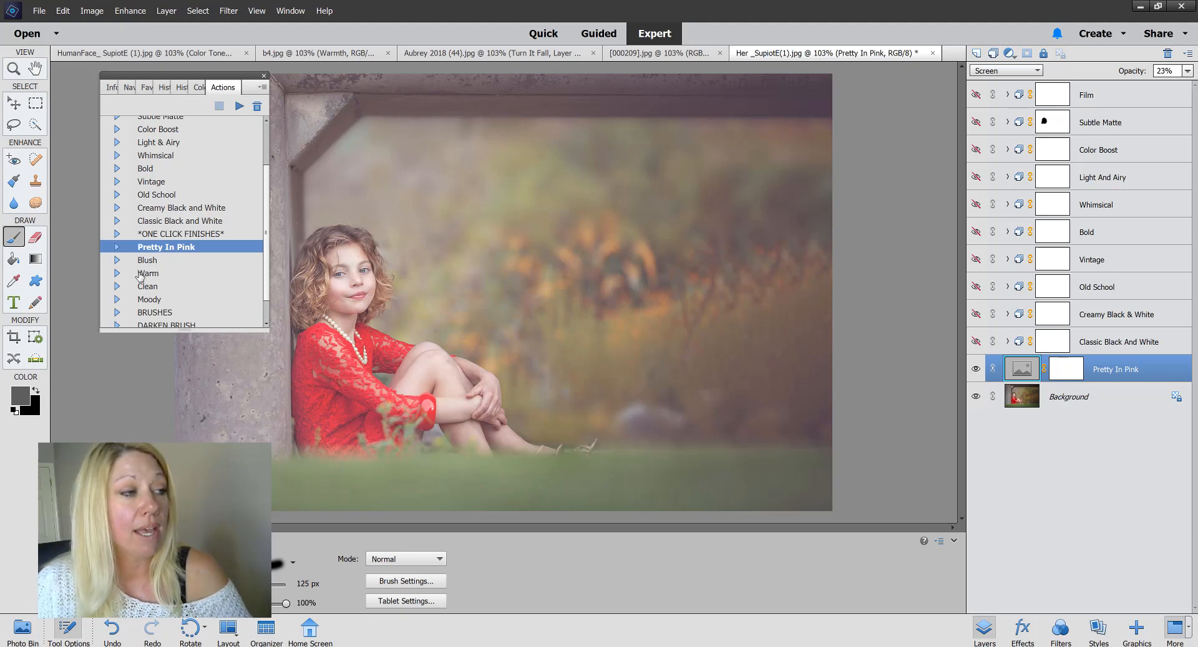
left_click(149, 272)
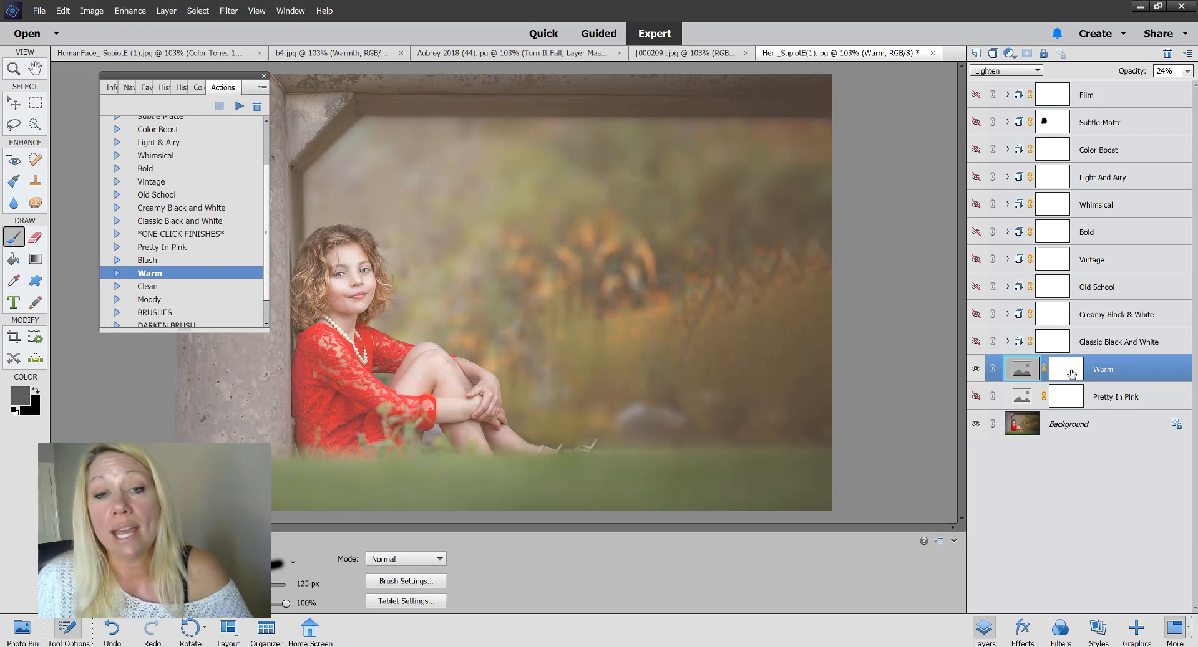
left_click(1064, 369)
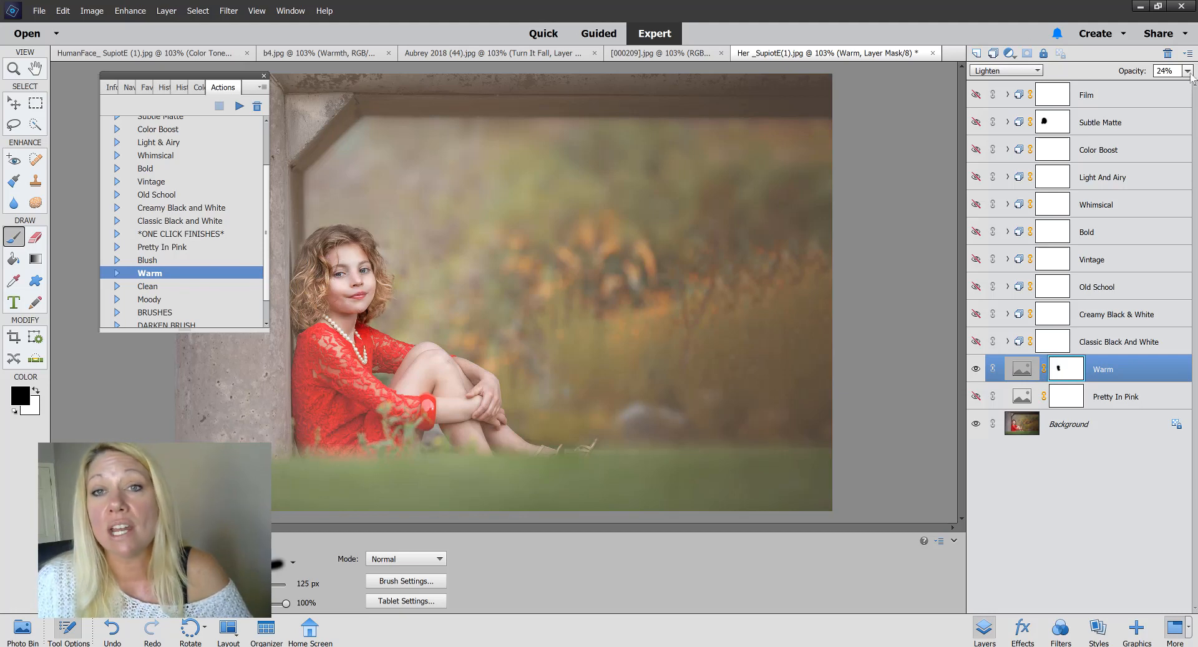
Adjust the Warm layer's opacity, settling at about 18%
left_click_drag(1145, 86, 1175, 86)
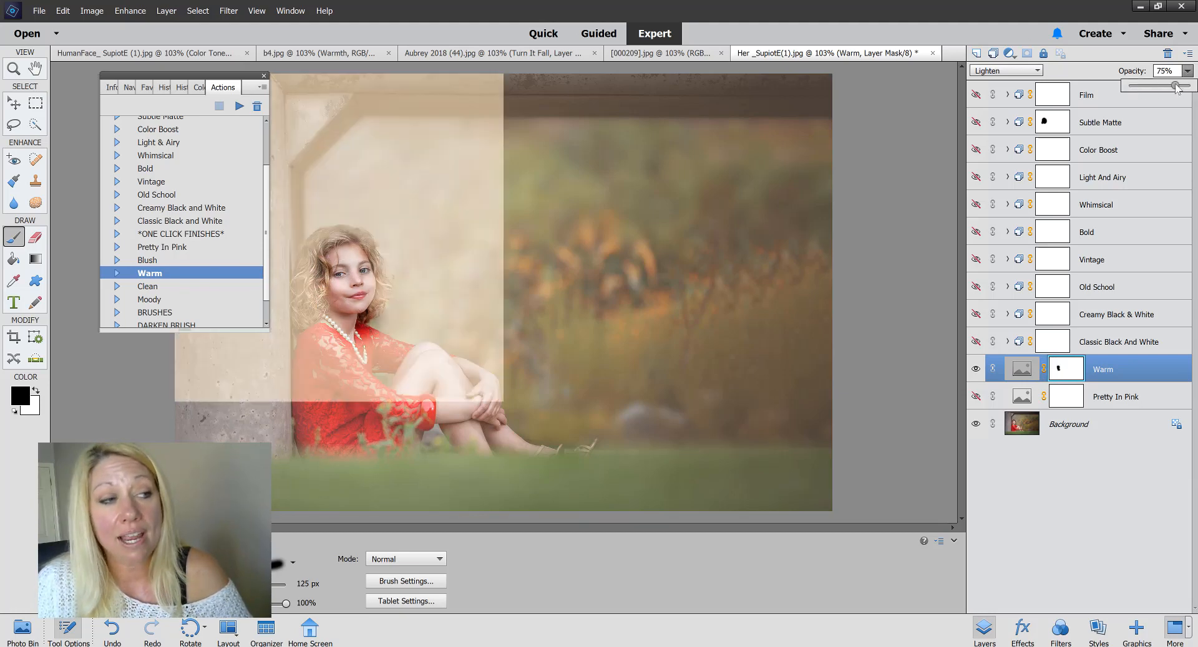
left_click_drag(1176, 86, 1152, 86)
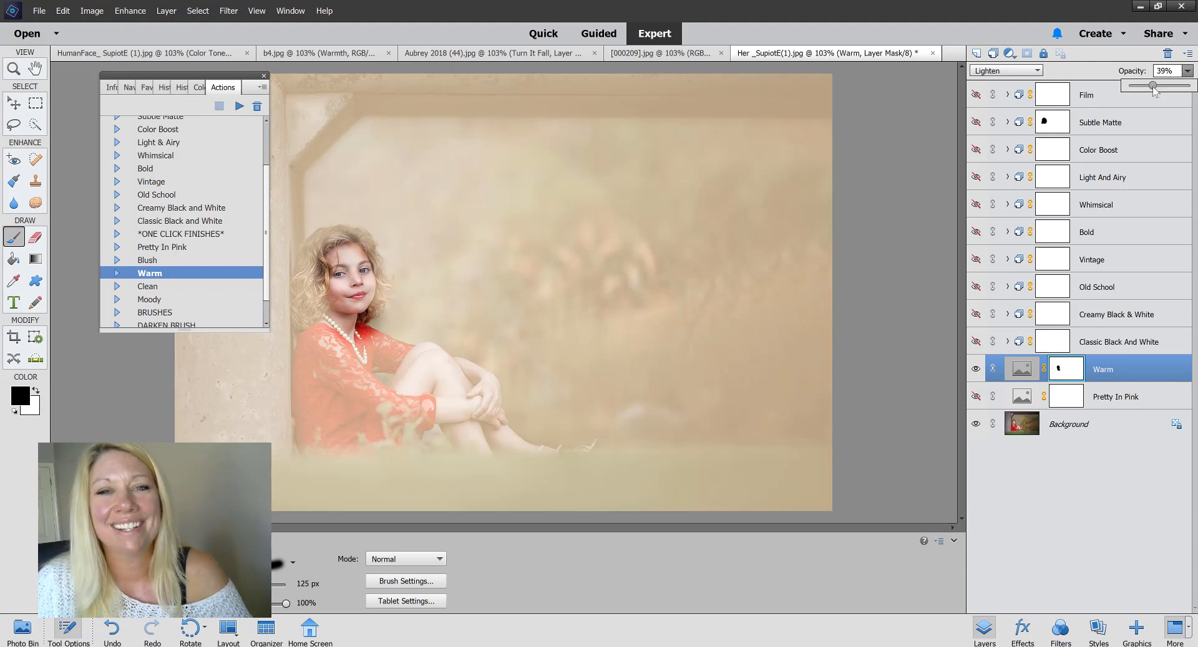
left_click_drag(1153, 85, 1137, 85)
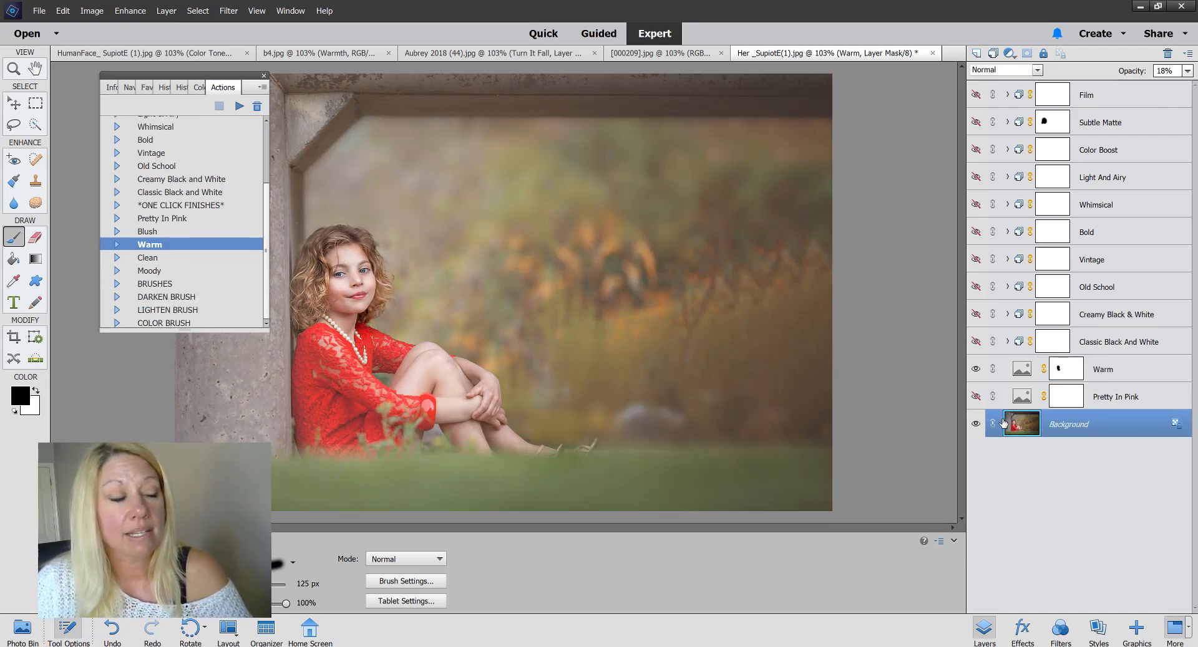
Run the Lighten Brush action above Background and paint white onto its mask over the girl
left_click(1068, 424)
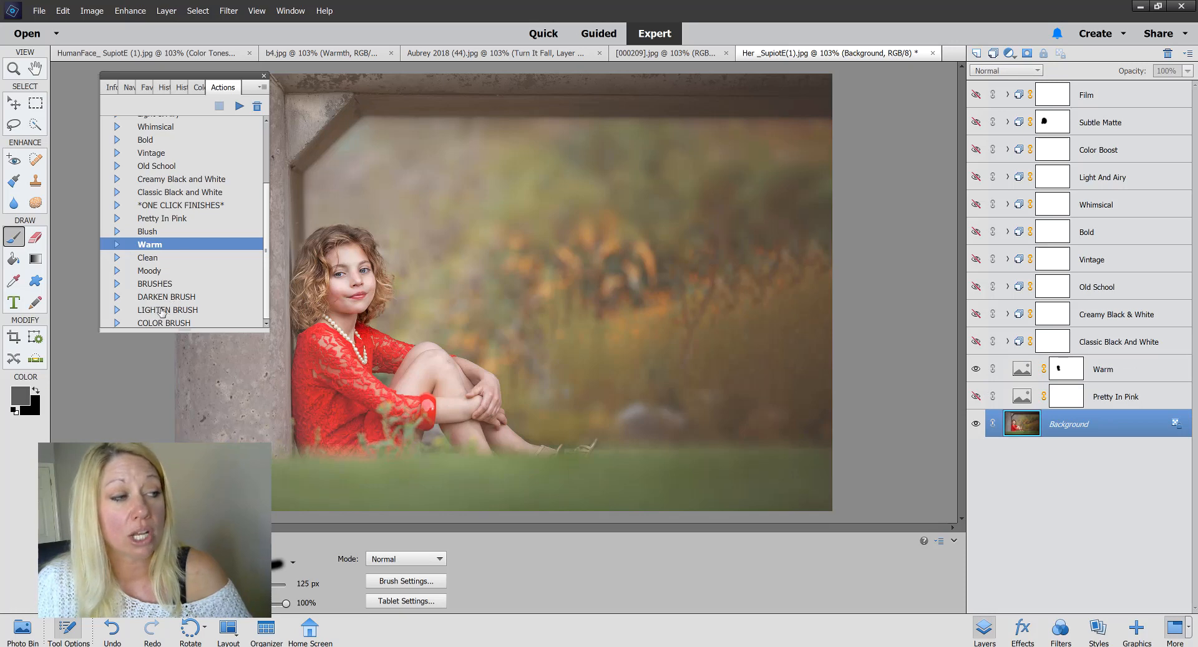
mouse_move(214, 291)
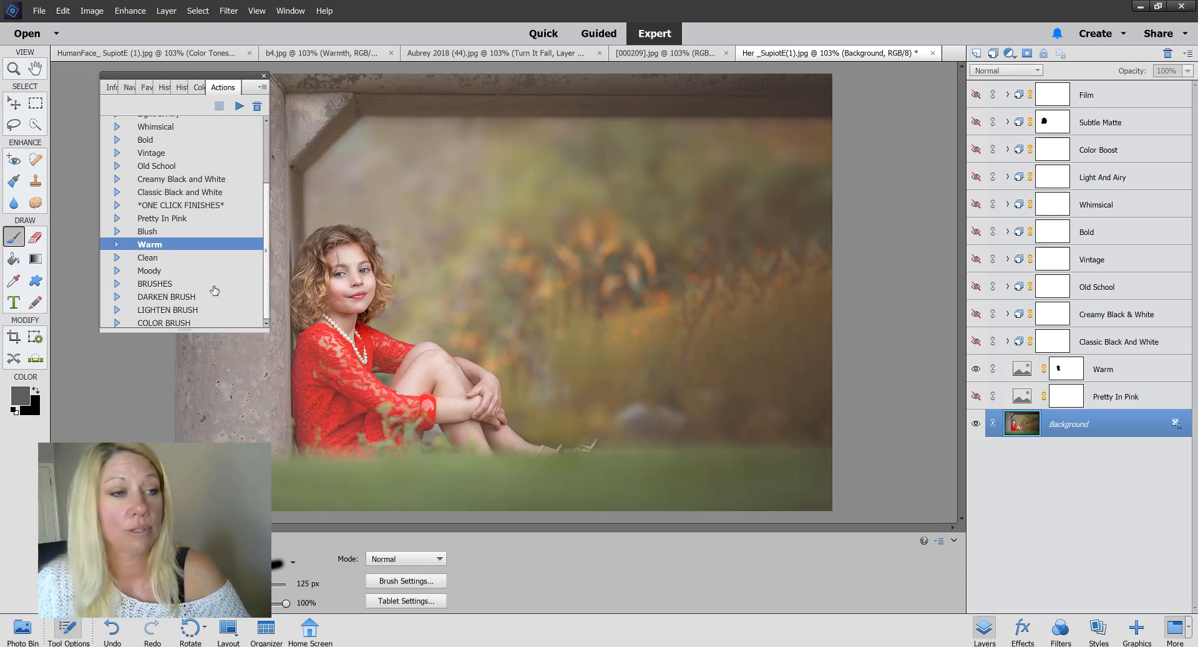
left_click(171, 310)
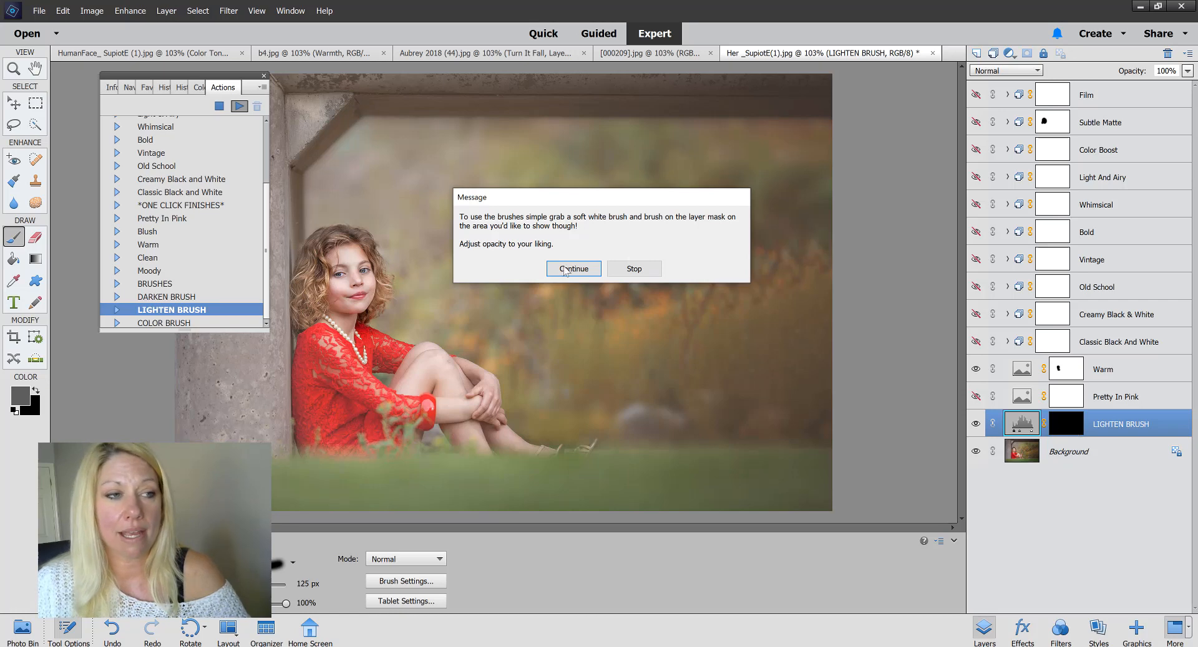
left_click(573, 268)
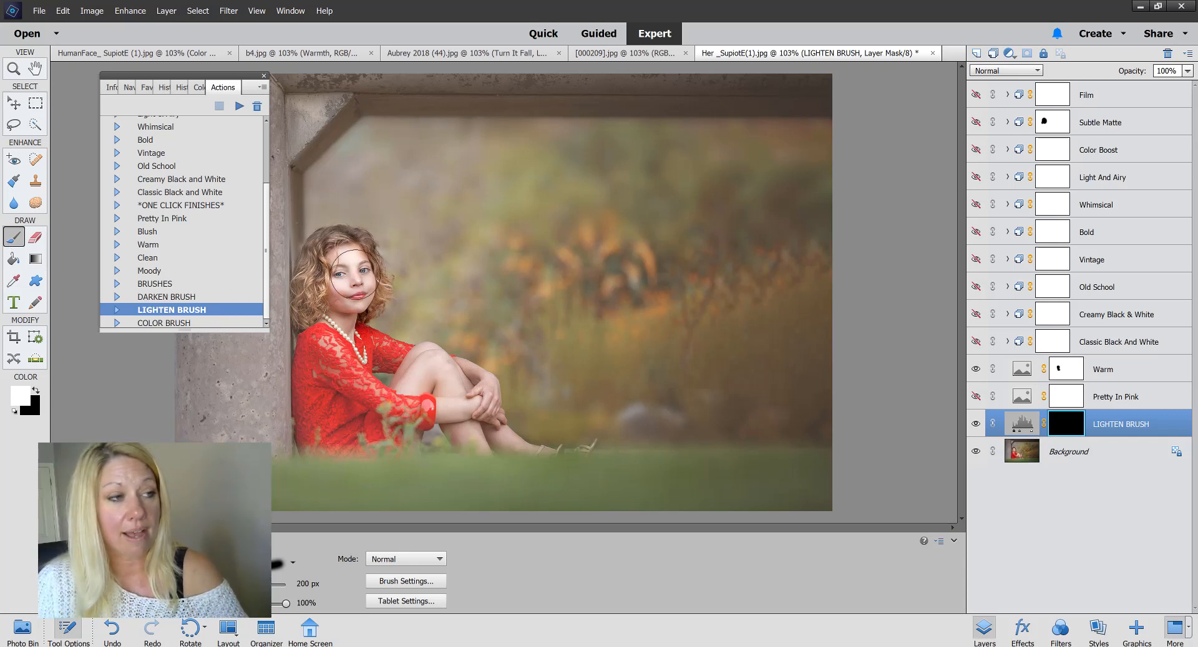
left_click_drag(356, 267, 336, 374)
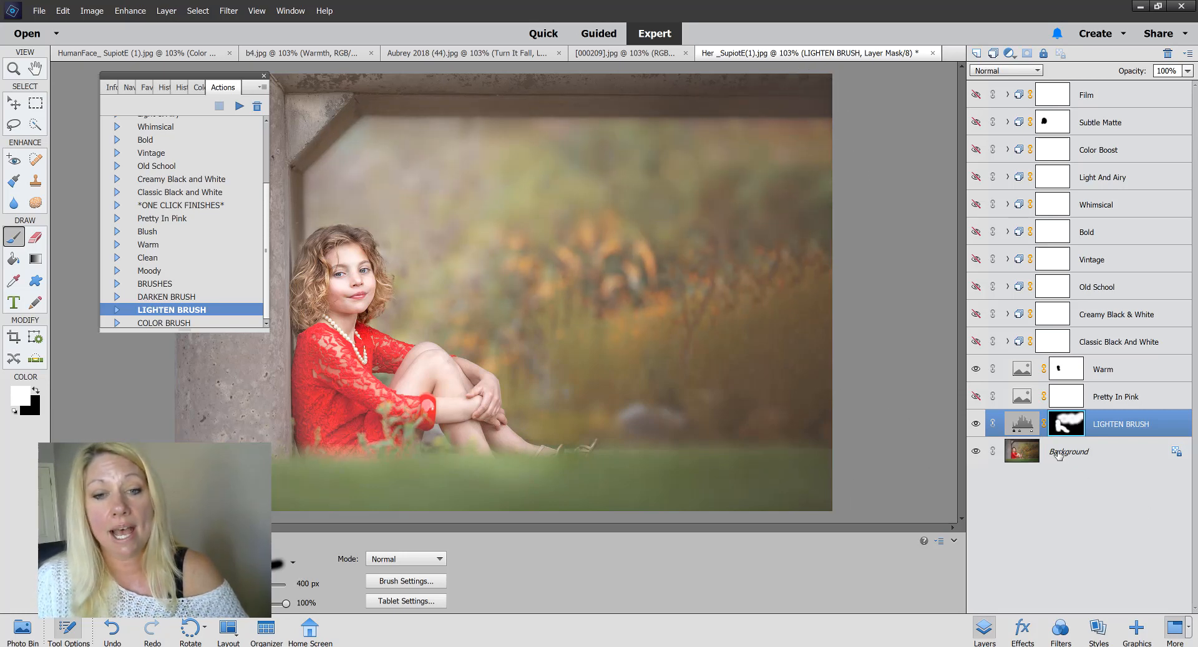
Run the Color Brush action above Background and continue past its instructions to paint the mask
left_click(1068, 452)
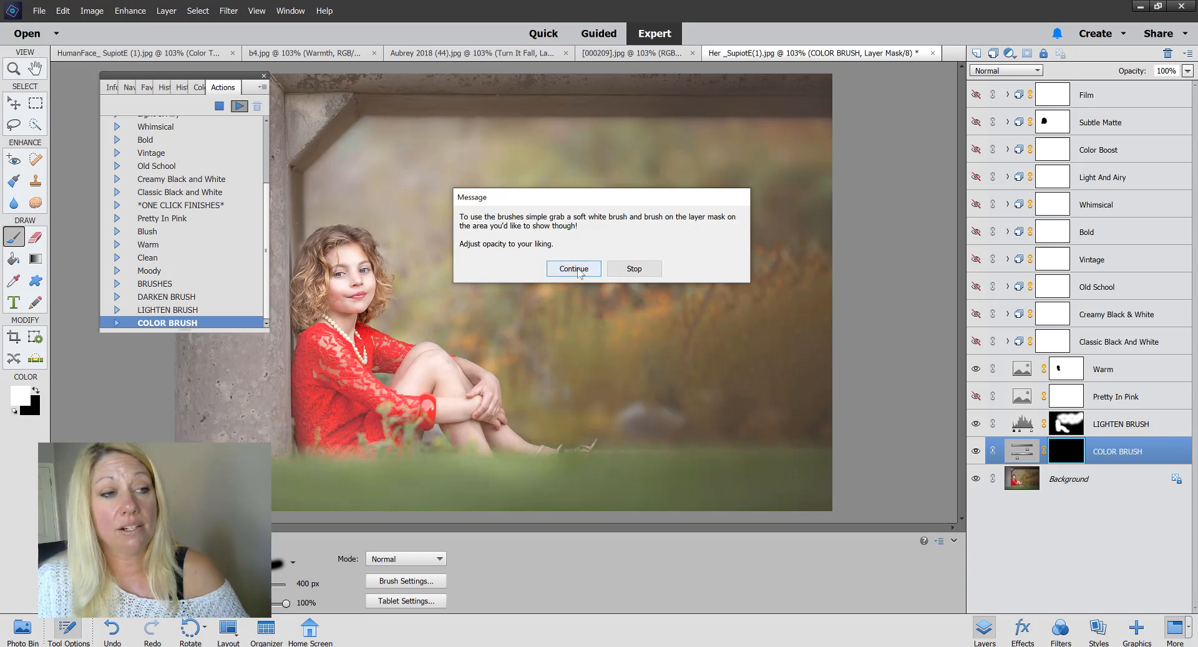
left_click(572, 268)
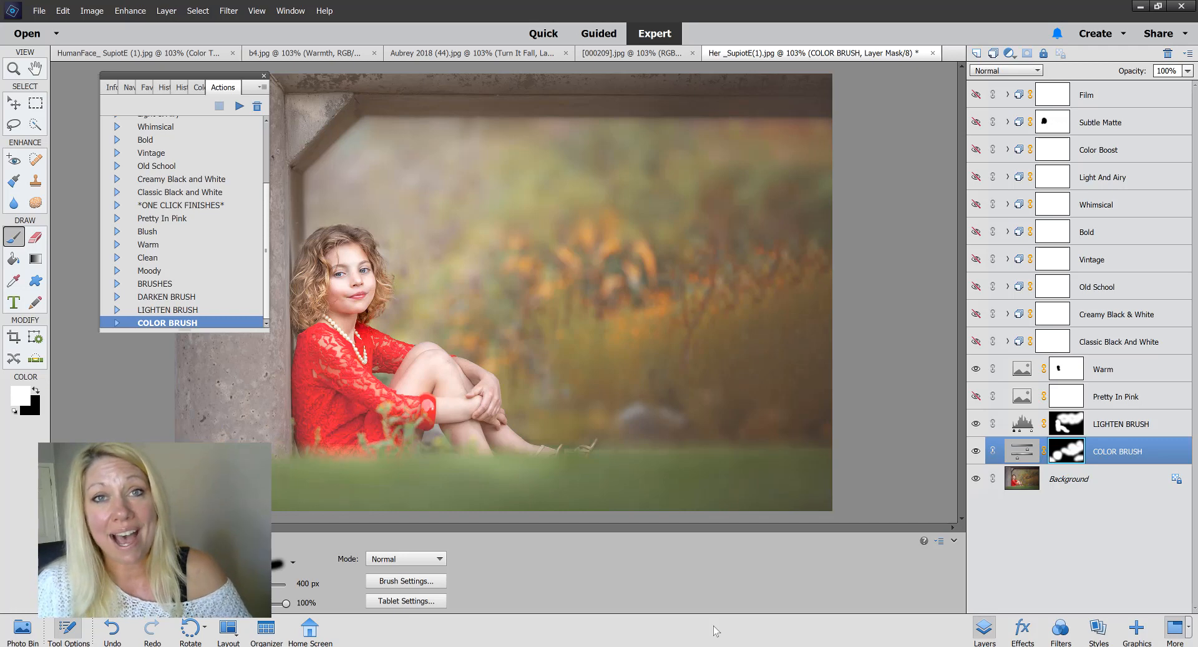
mouse_move(662, 576)
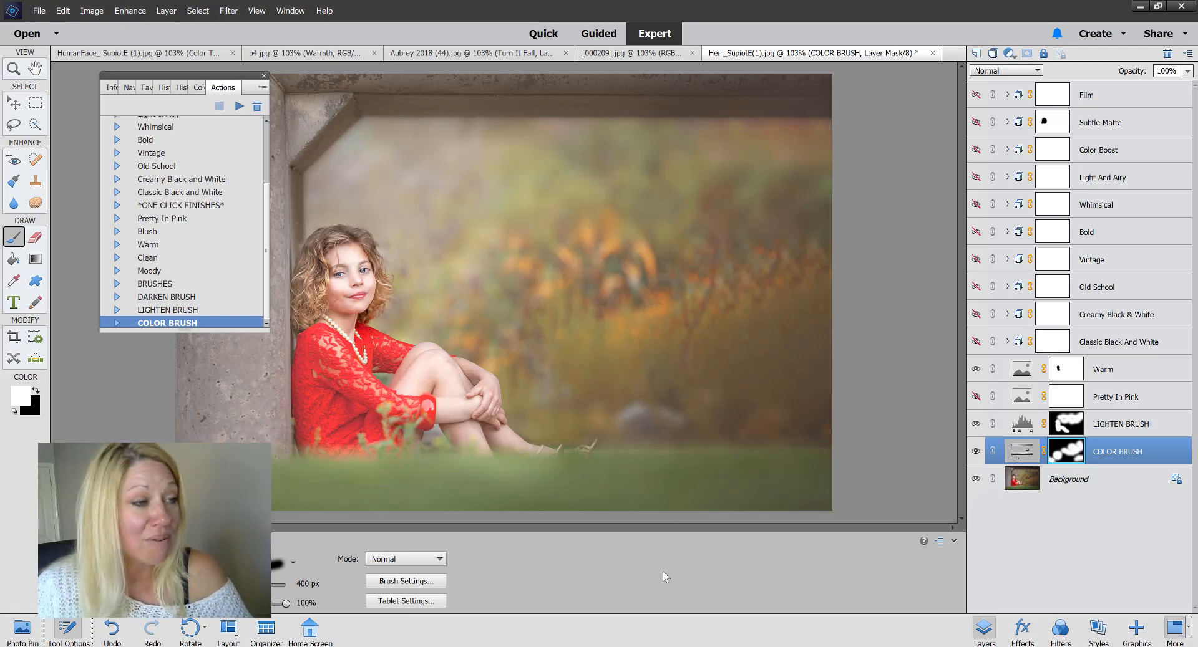
mouse_move(788, 420)
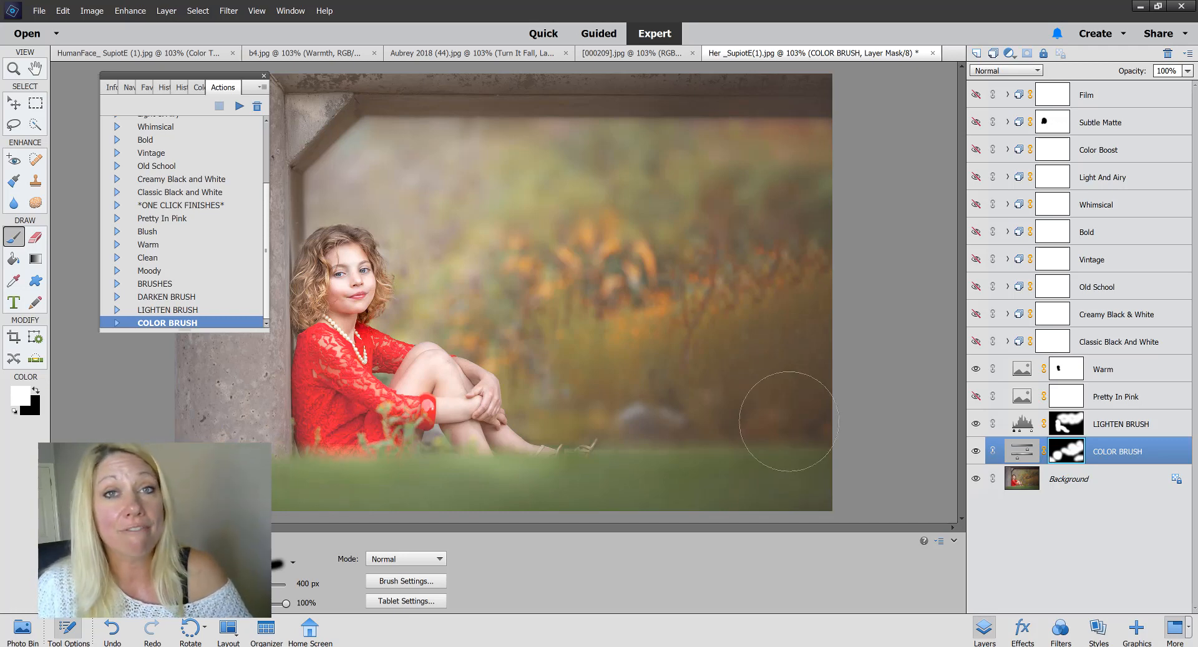